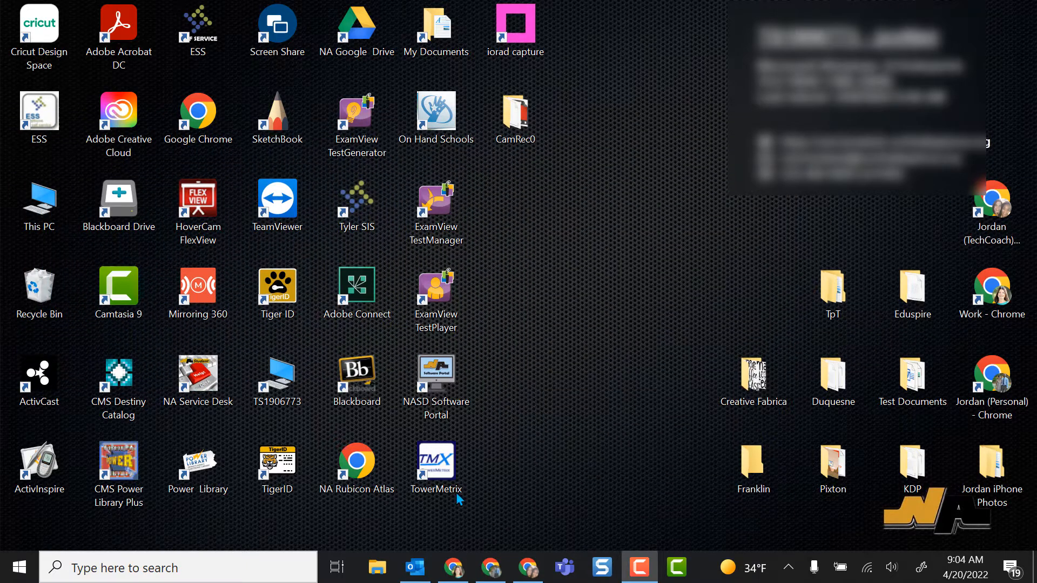
# Step: Launch the Outlook desktop app from the taskbar showing the inbox message list
pyautogui.click(413, 567)
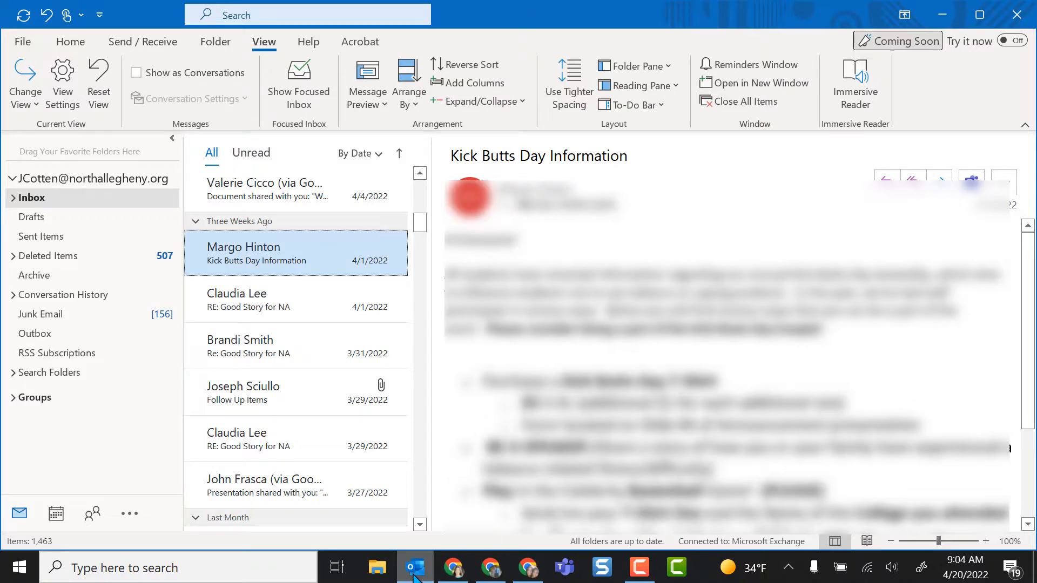
pyautogui.click(70, 41)
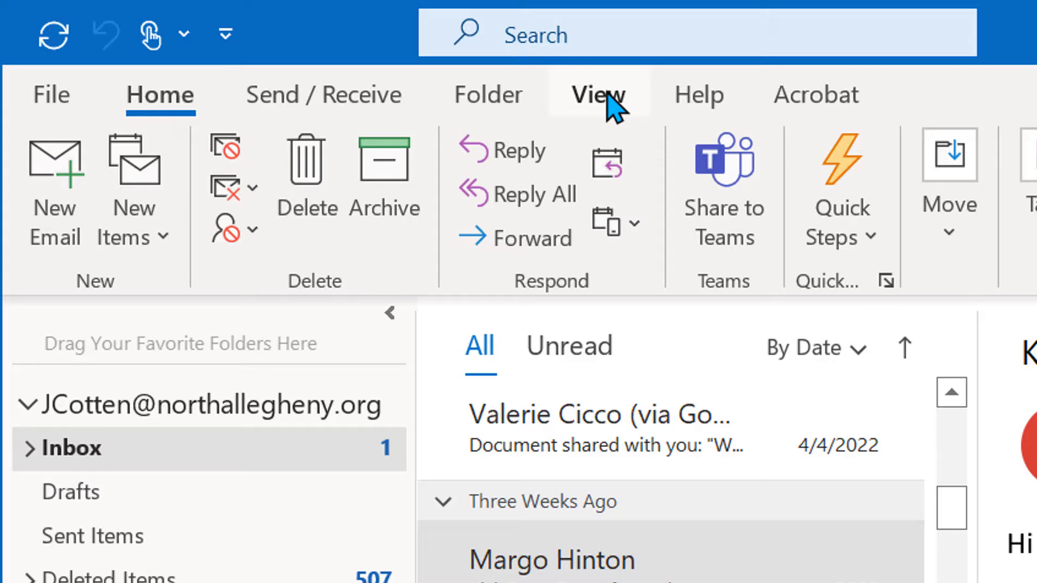
# Step: Start Immersive Reader read-aloud on the Kick Butts Day Information email from the View options
pyautogui.click(596, 94)
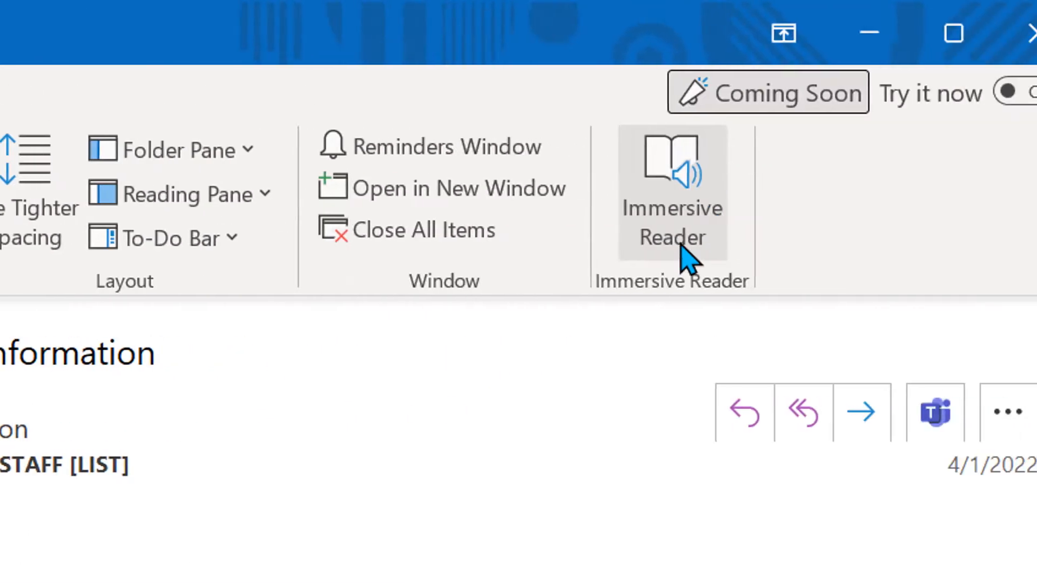
pyautogui.moveTo(694, 211)
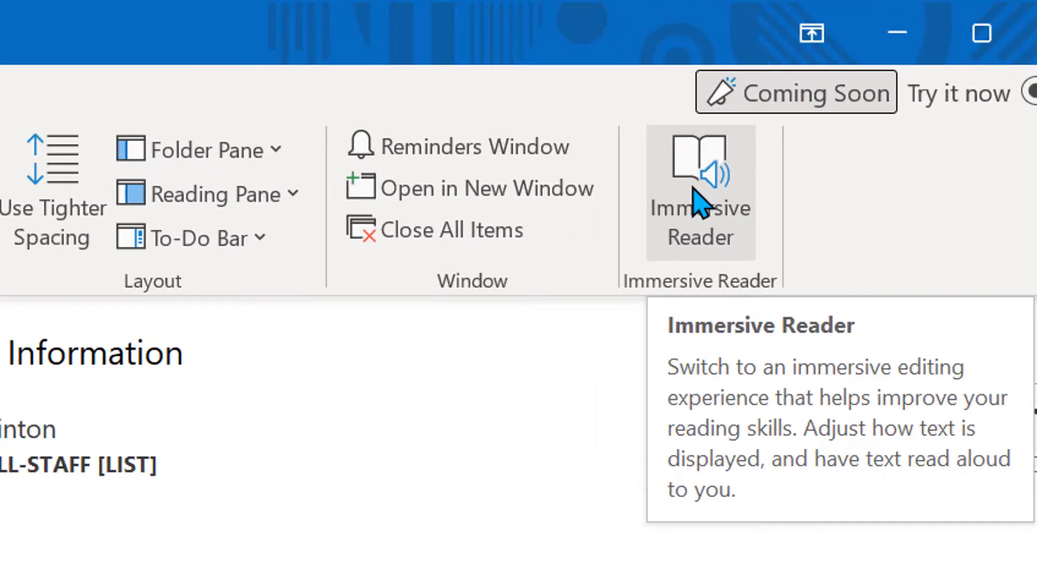
pyautogui.click(697, 192)
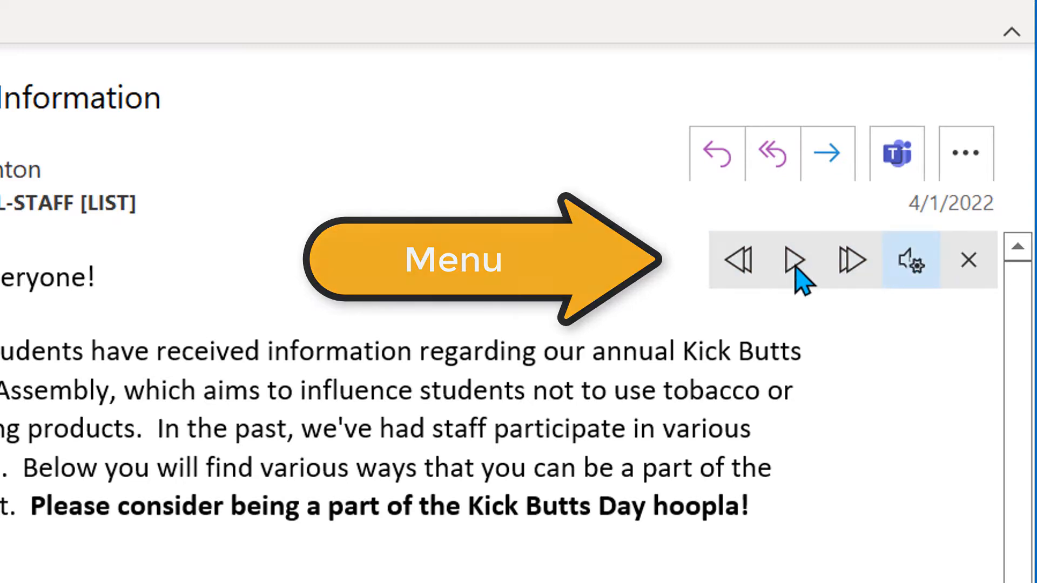
pyautogui.moveTo(793, 260)
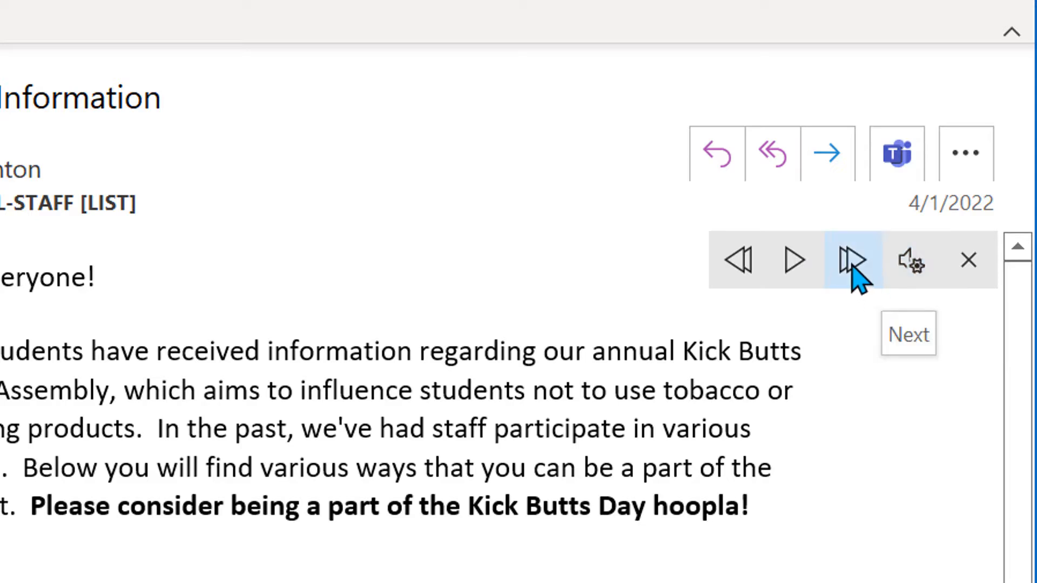
pyautogui.moveTo(912, 260)
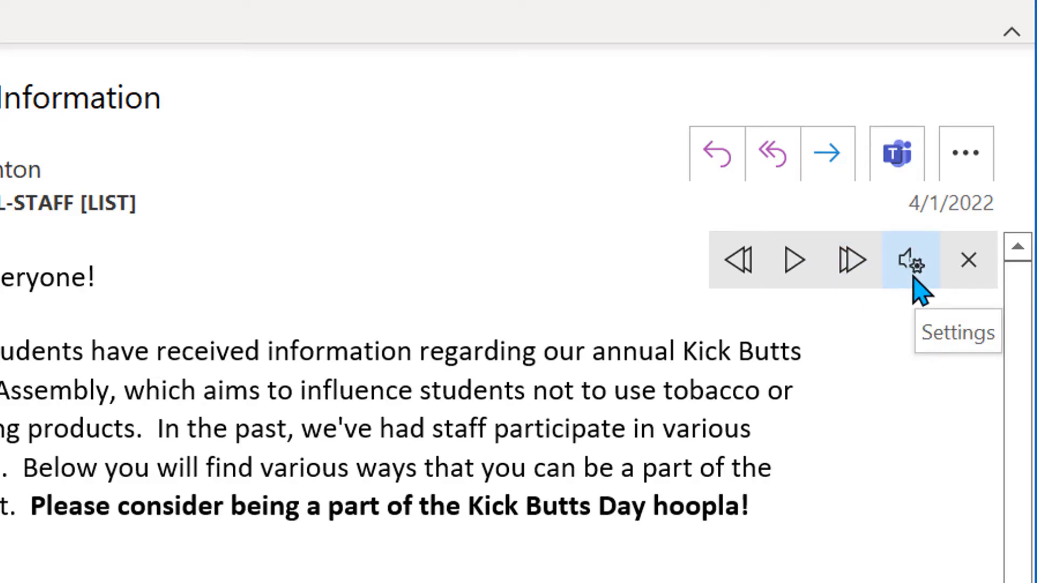
# Step: Raise the reading speed with the slider in the read-aloud settings, then stop the reading
pyautogui.click(909, 259)
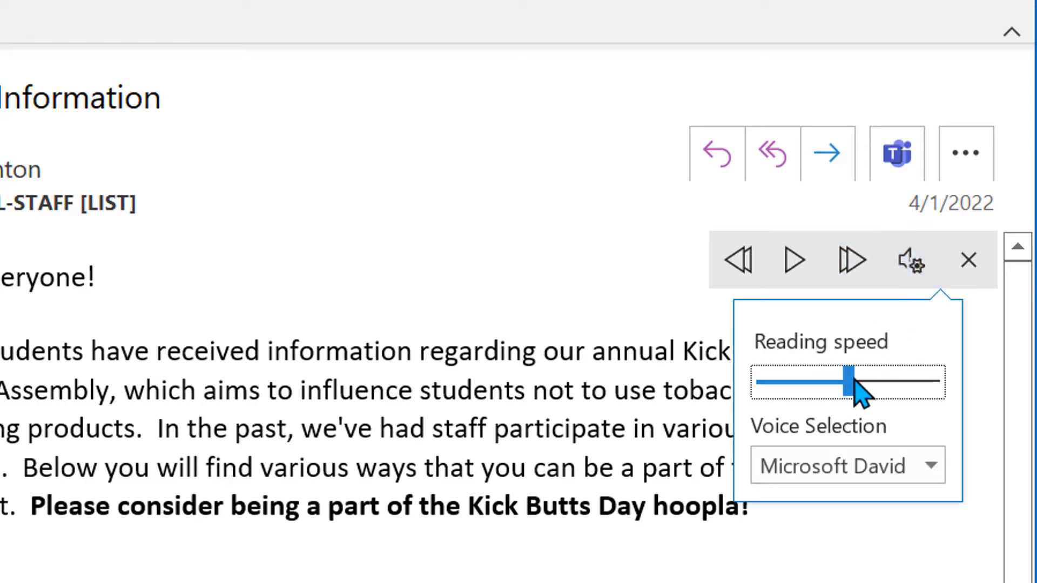
pyautogui.moveTo(849, 382); pyautogui.dragTo(889, 382)
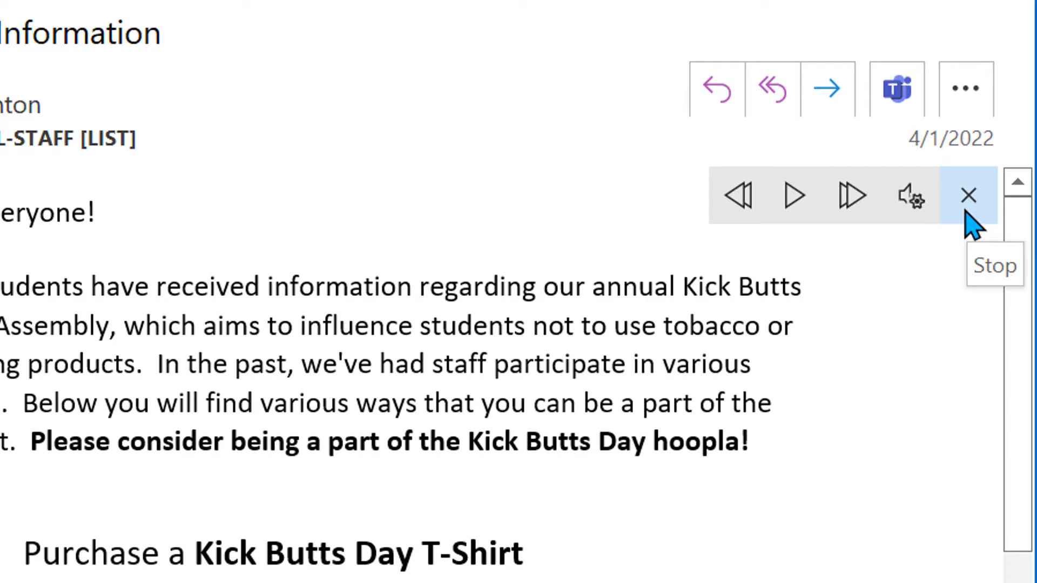
pyautogui.click(967, 195)
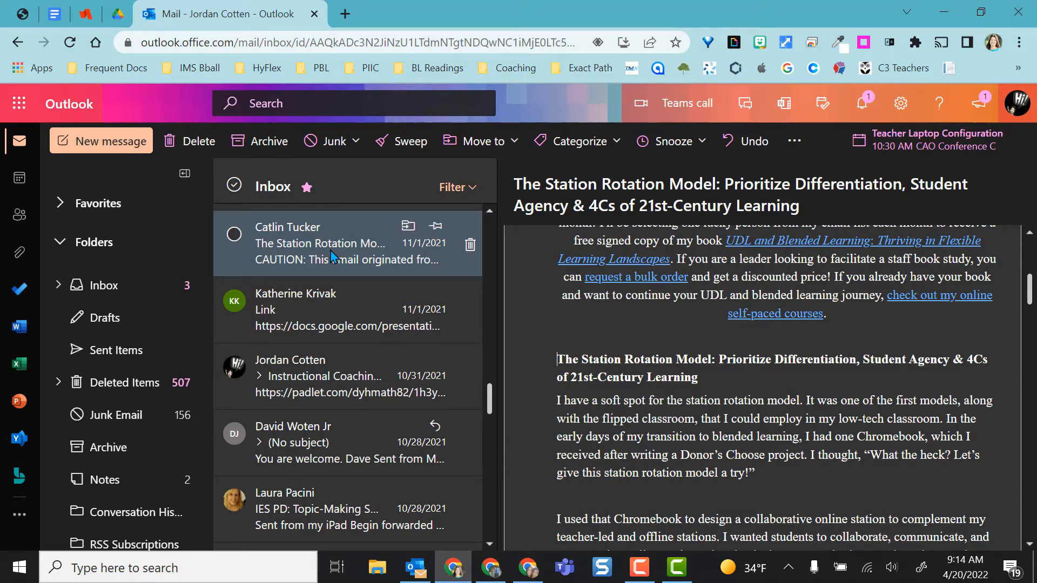
# Step: Show The Station Rotation Model email in immersive reader from its right-click View menu
pyautogui.rightClick(330, 243)
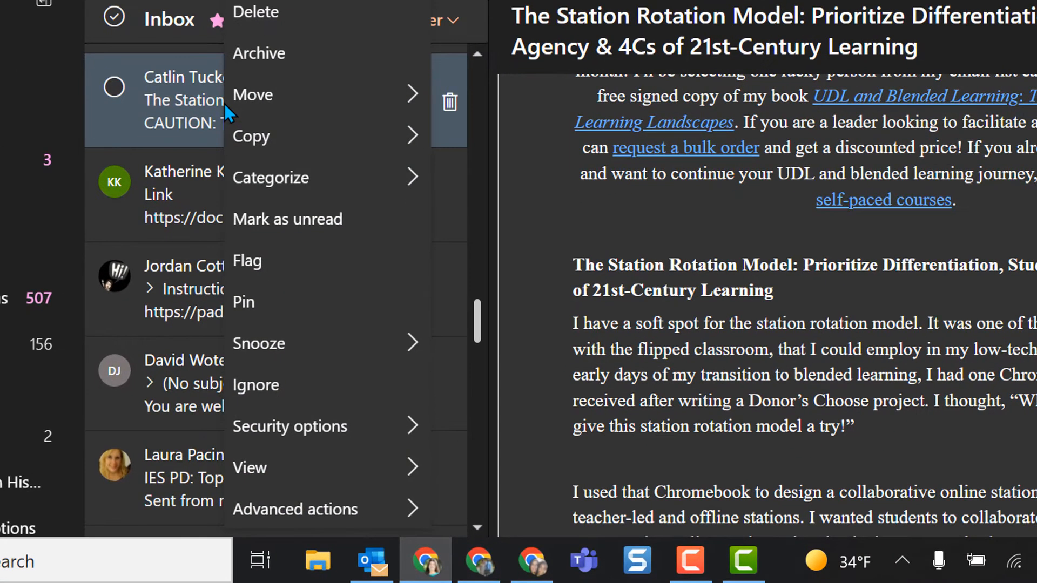
pyautogui.moveTo(249, 467)
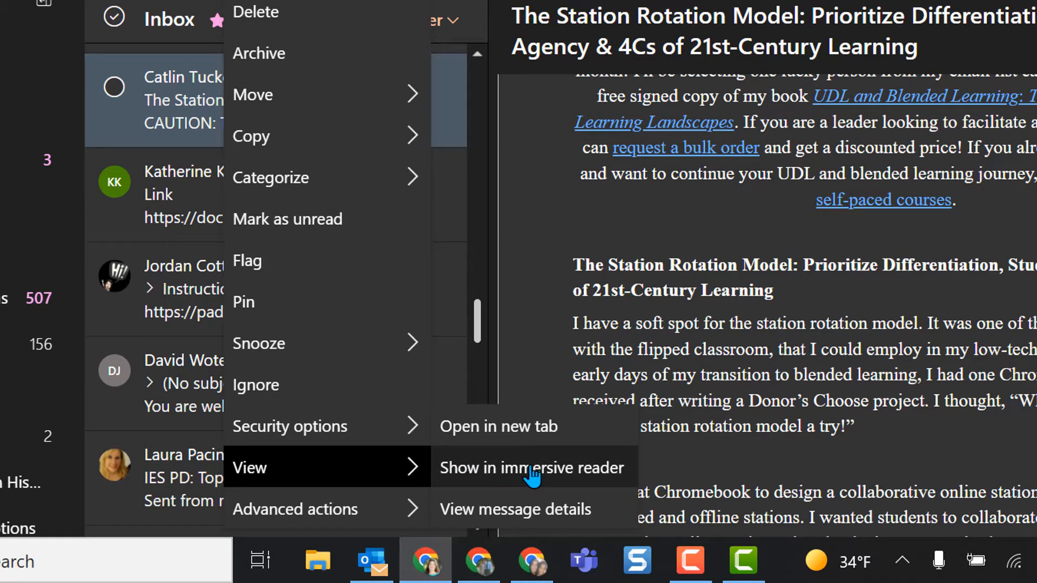
pyautogui.click(531, 467)
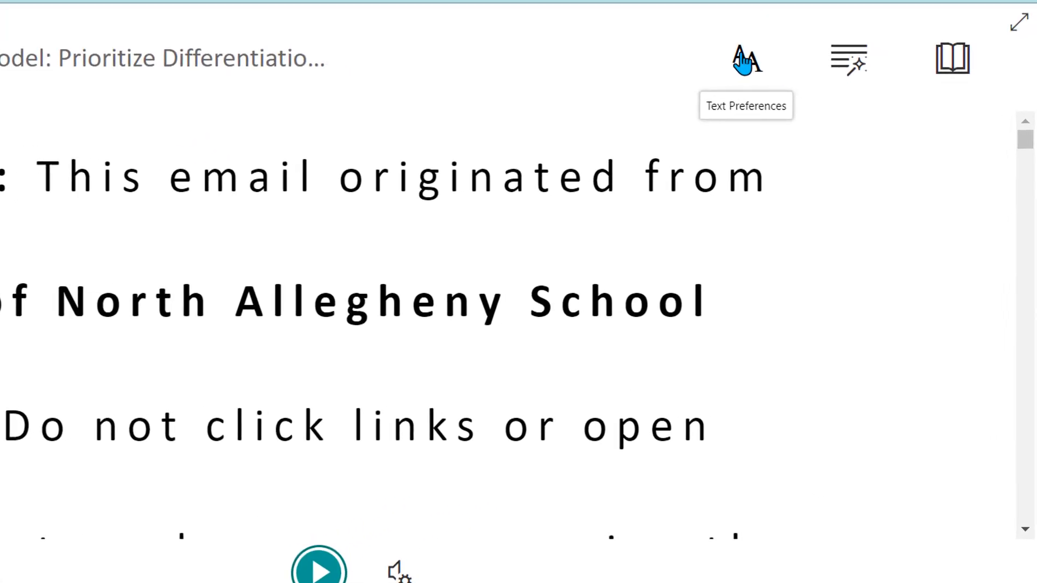
pyautogui.click(745, 59)
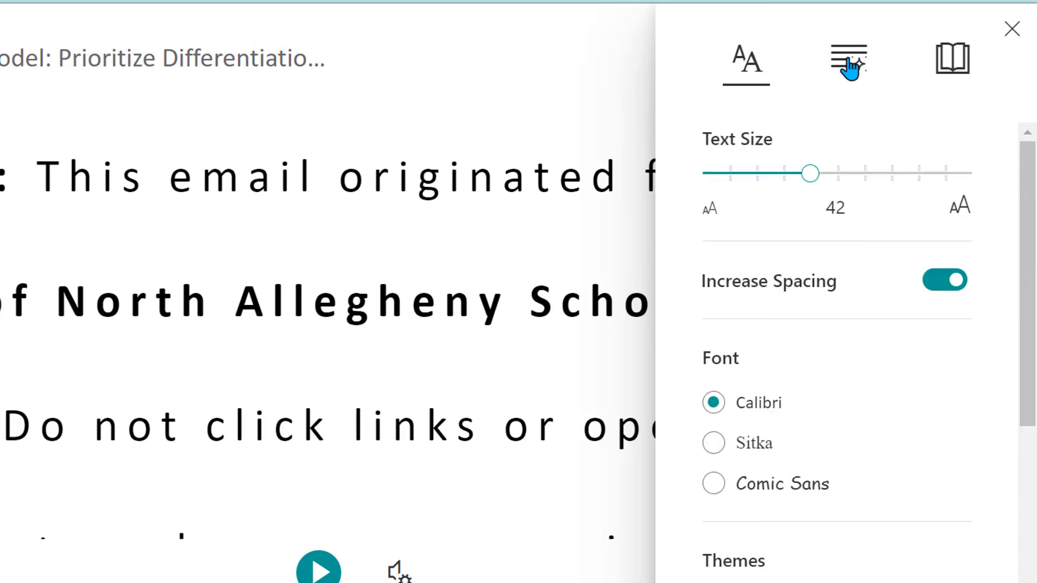
pyautogui.click(849, 61)
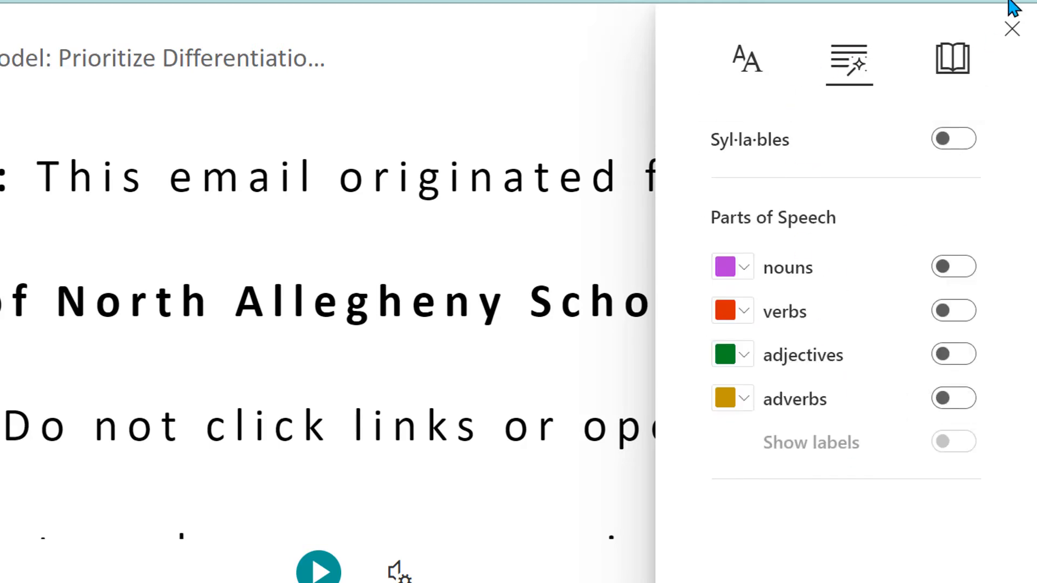
pyautogui.click(951, 59)
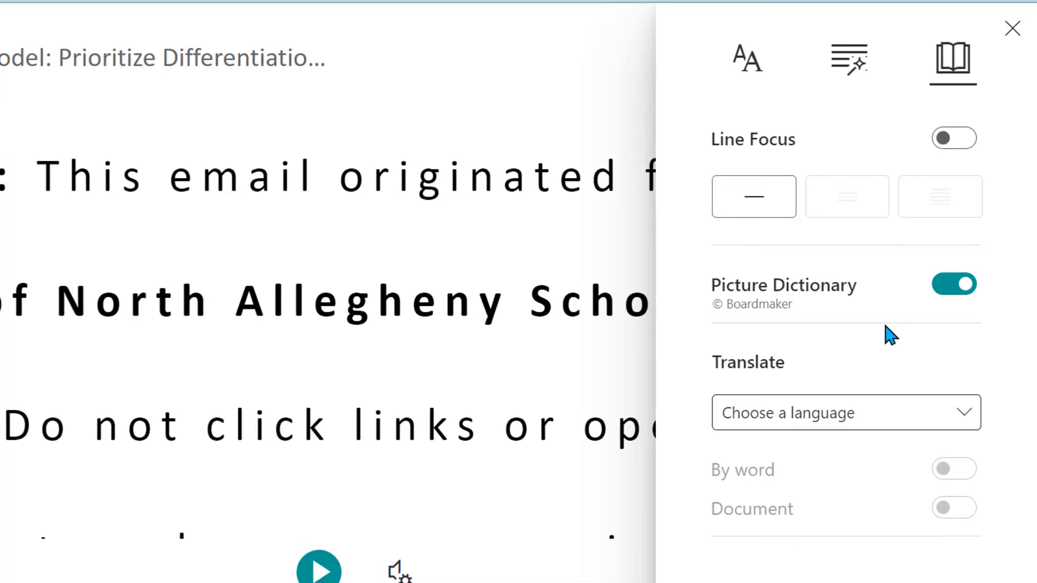
pyautogui.click(1012, 29)
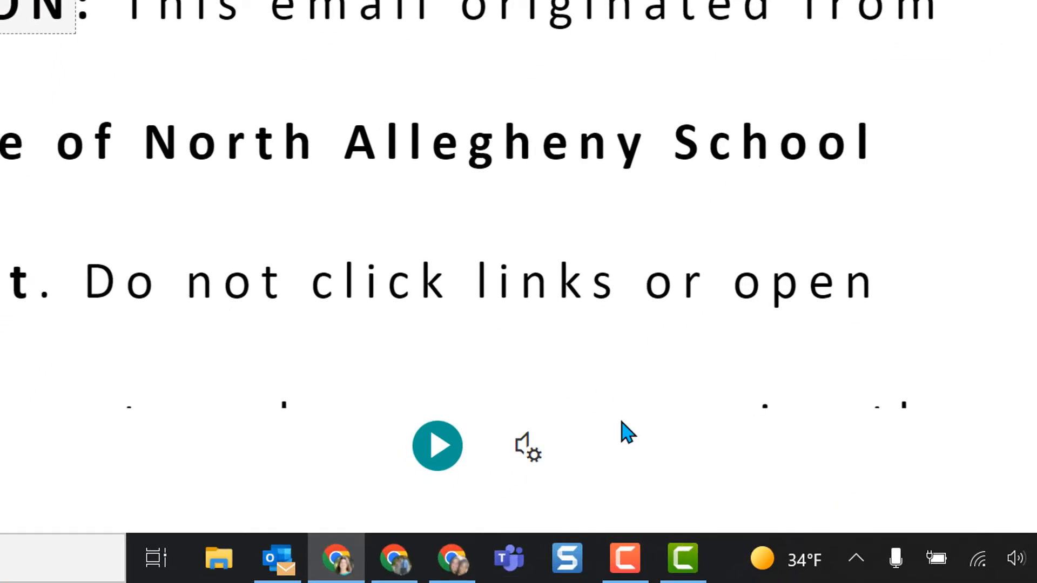
# Step: Choose voice speed and voice in the voice settings and play the email aloud
pyautogui.click(526, 445)
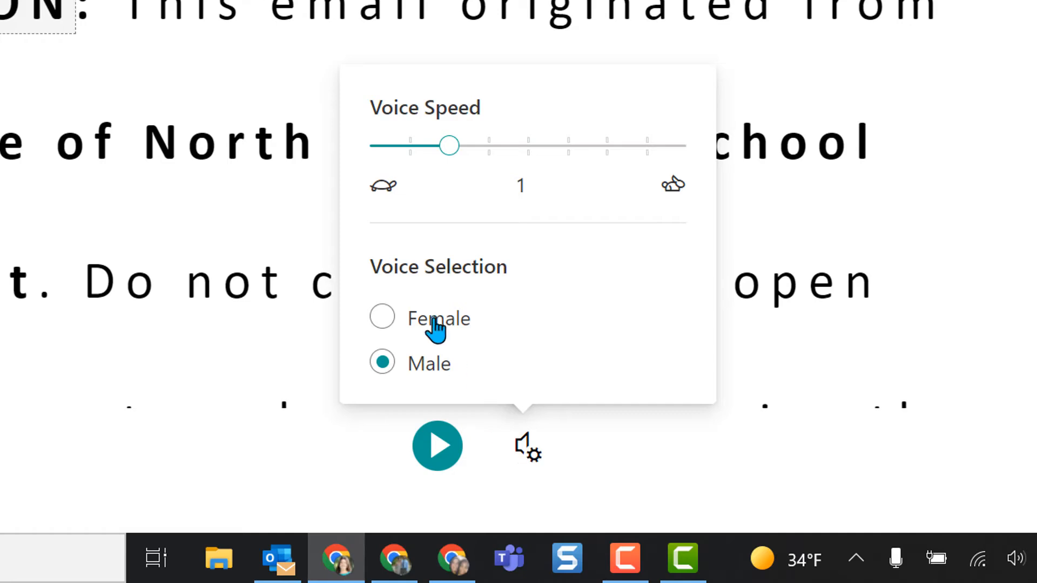
pyautogui.moveTo(573, 355)
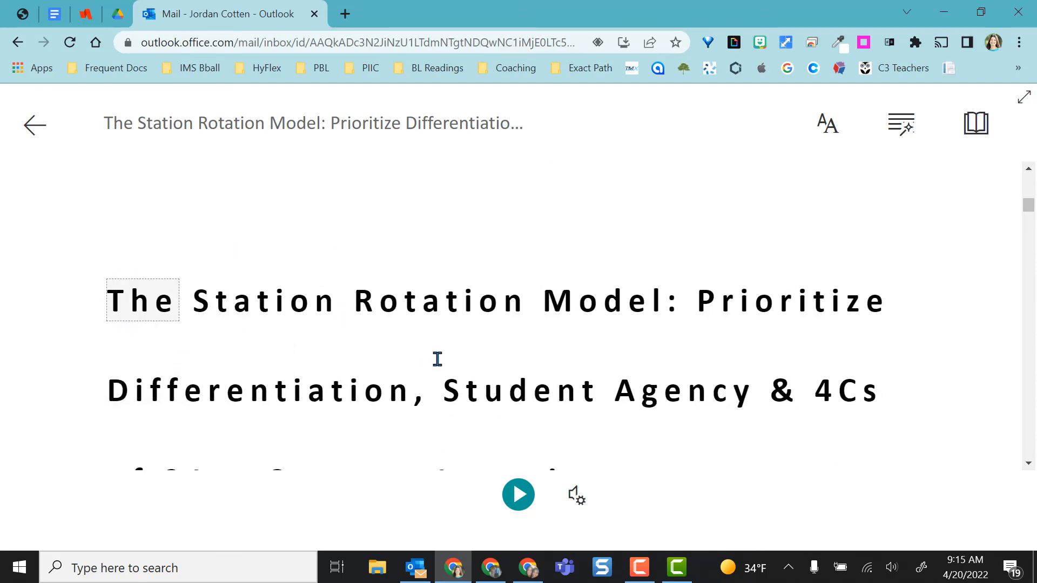
pyautogui.click(517, 494)
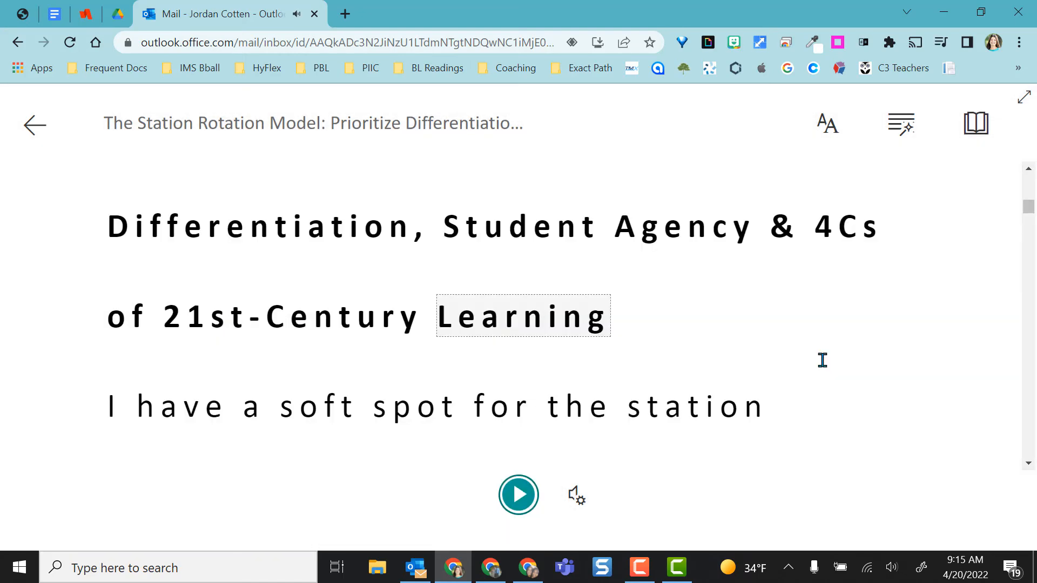